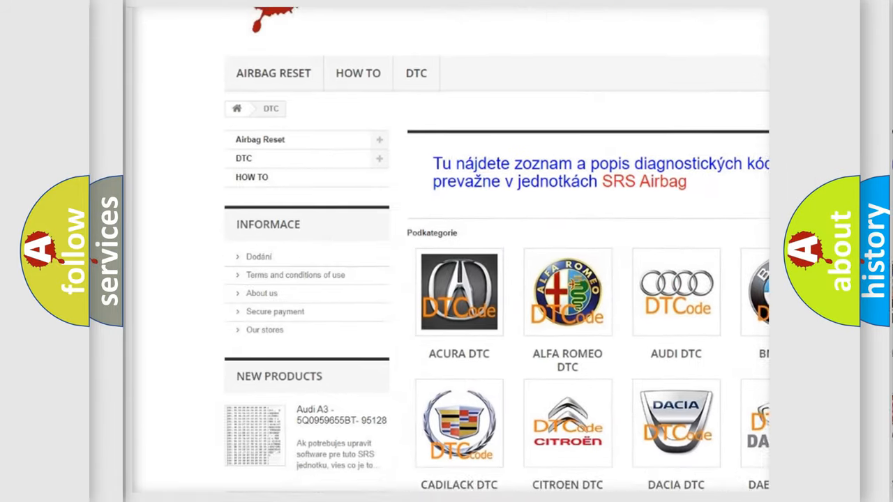
{"action": "scroll", "scroll_direction": "down", "scroll_amount": 3}
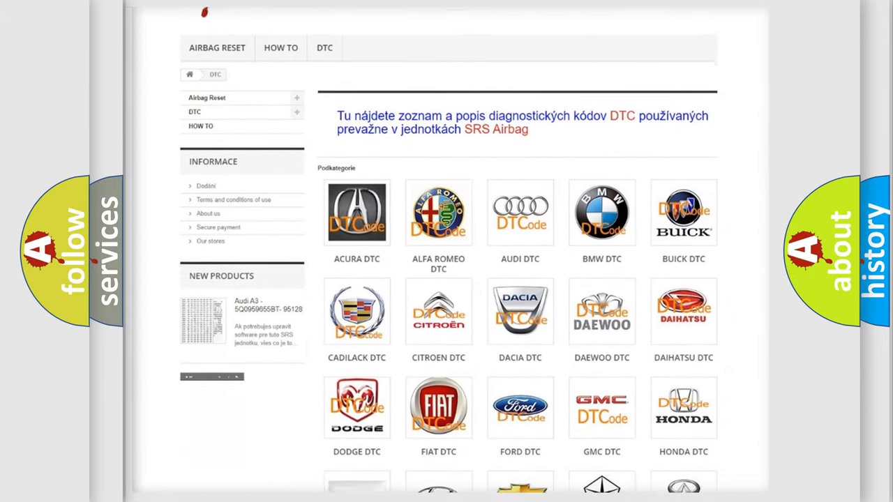
{"action": "scroll", "scroll_direction": "down", "scroll_amount": 3}
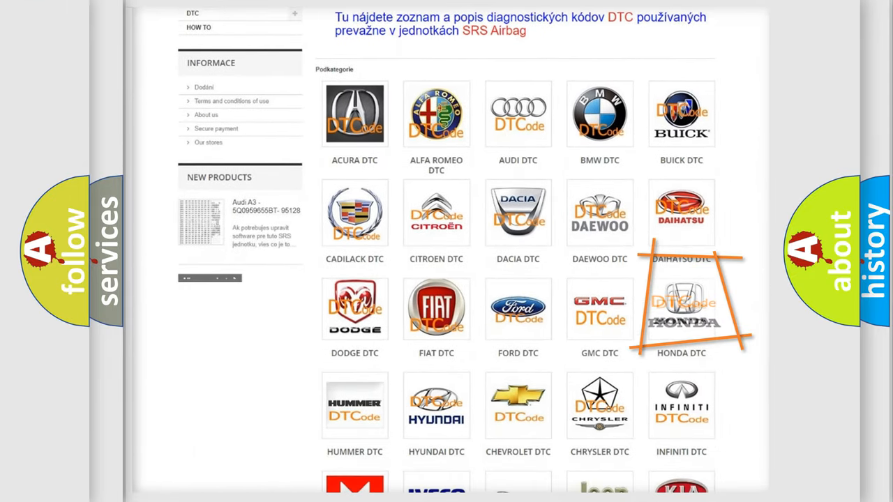